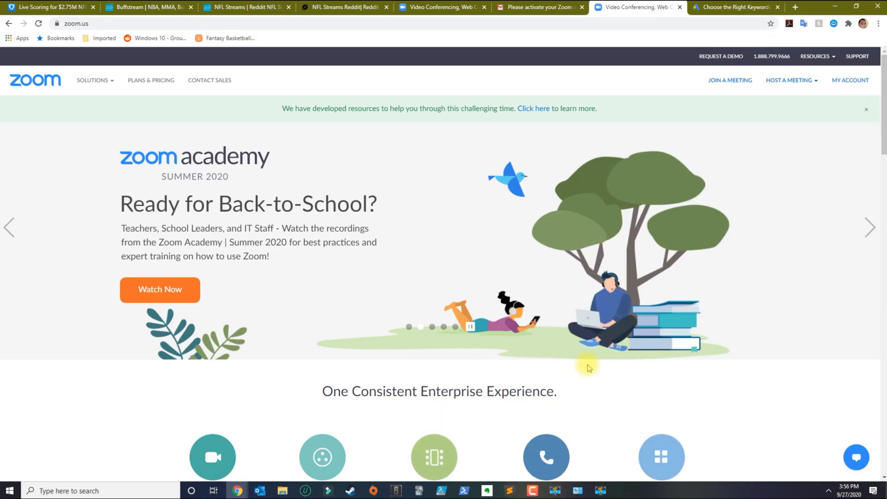
mouse_move(511, 357)
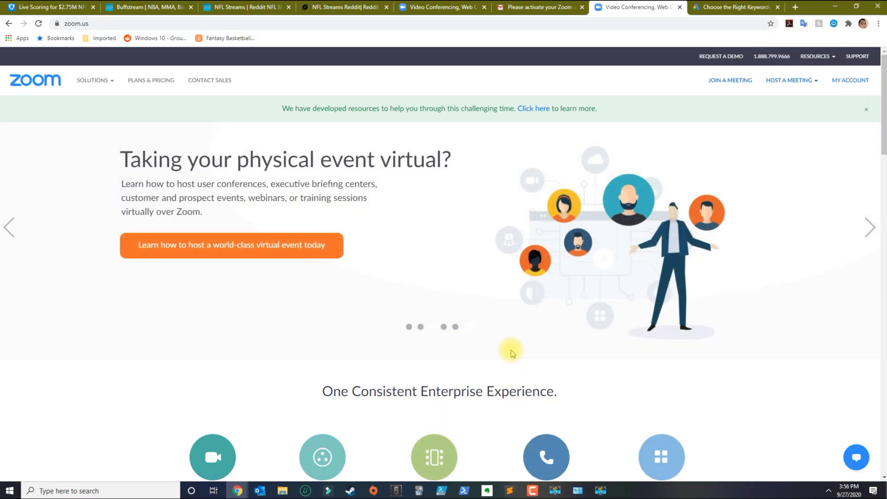
- Browse zoom.us down to the footer listing the Outlook Plug-in download link
click(74, 23)
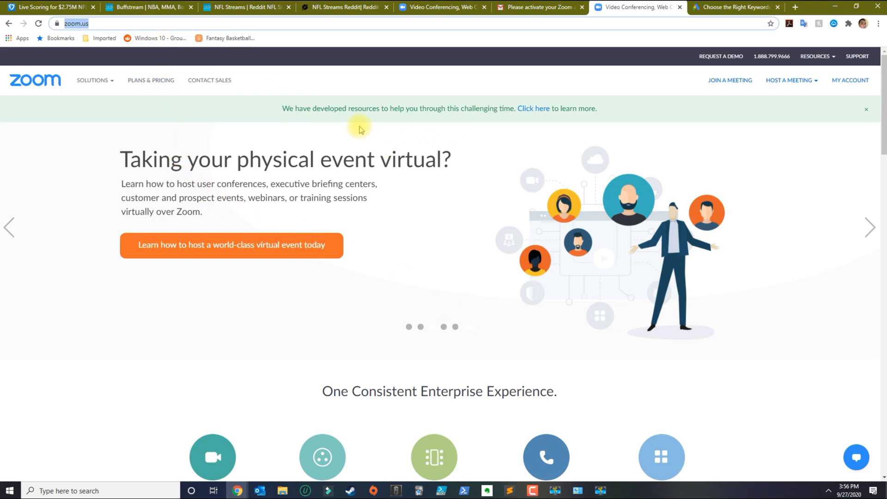
mouse_move(441, 214)
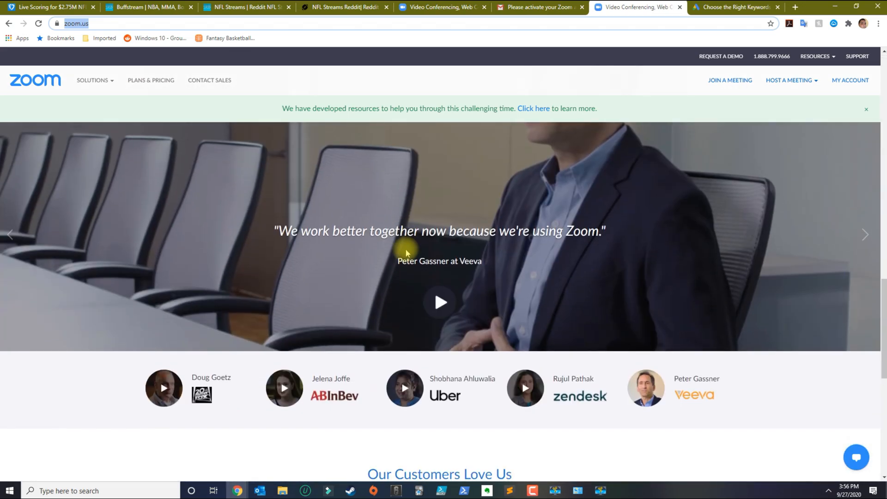
scroll(down, 3)
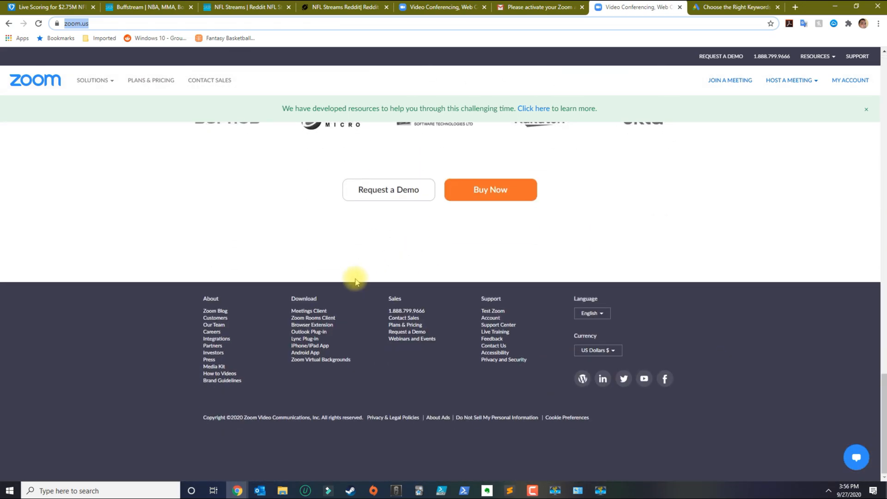
mouse_move(308, 310)
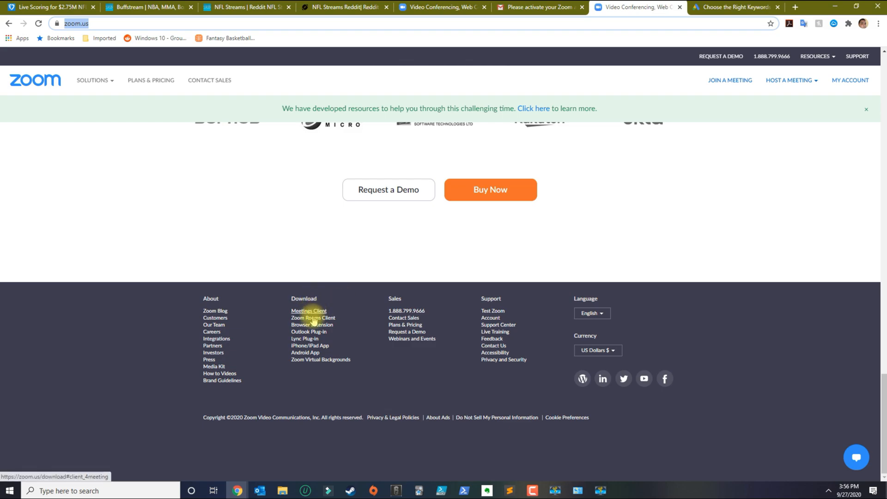
mouse_move(308, 332)
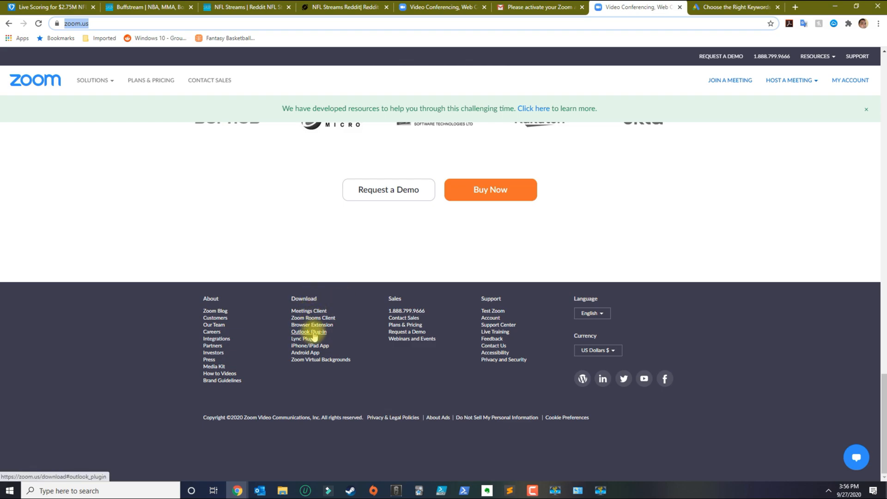
- Download the Zoom Plugin for Microsoft Outlook installer from the Download Center
click(308, 334)
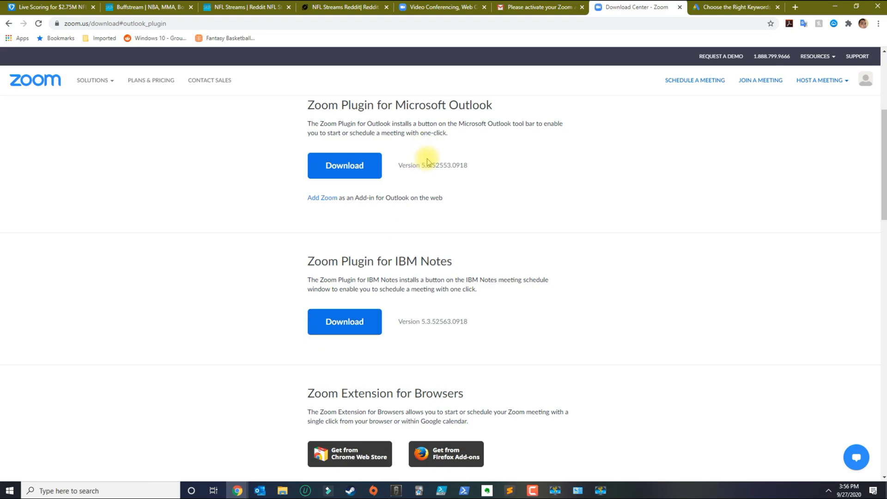
click(344, 165)
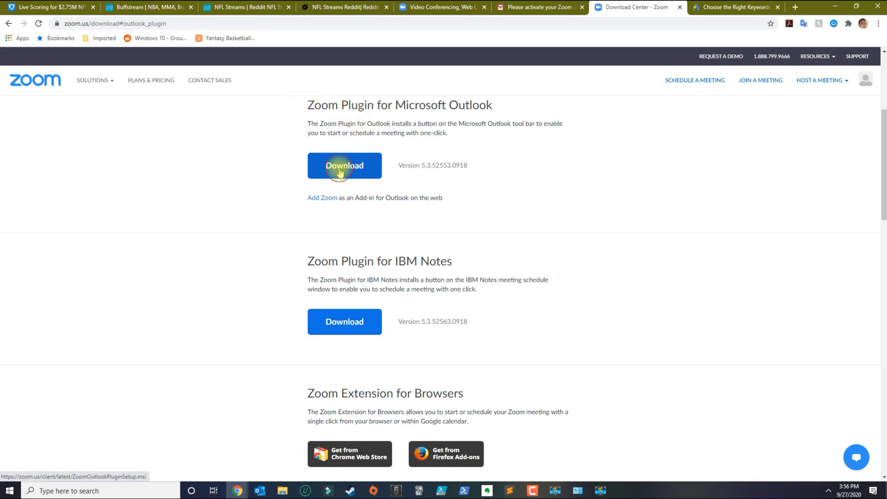
click(344, 166)
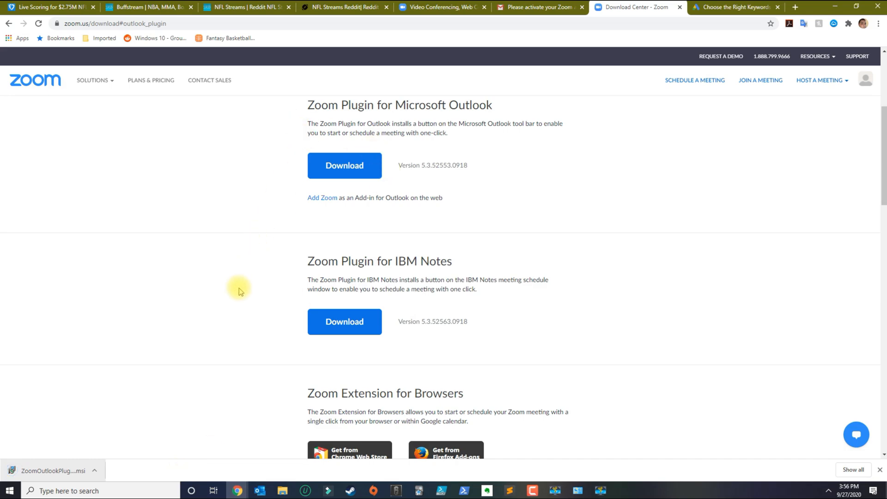
mouse_move(165, 342)
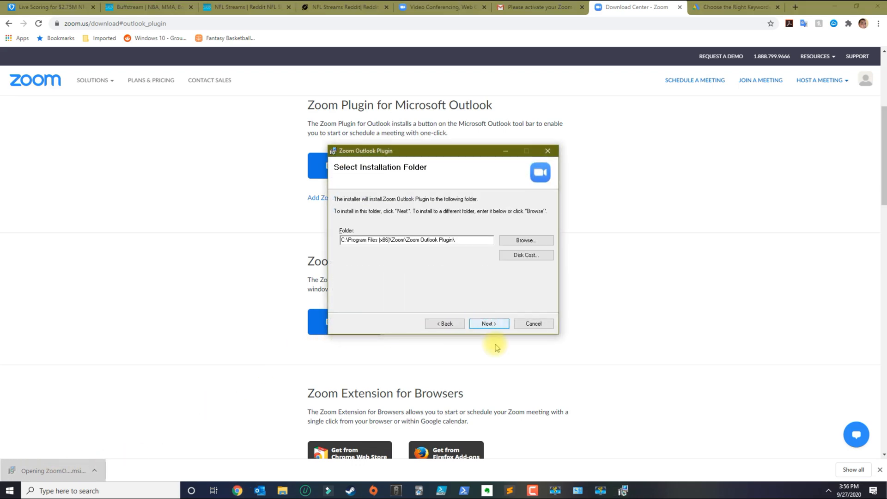
- Install the Zoom Outlook Plugin to the default folder and close the finished installer
click(488, 323)
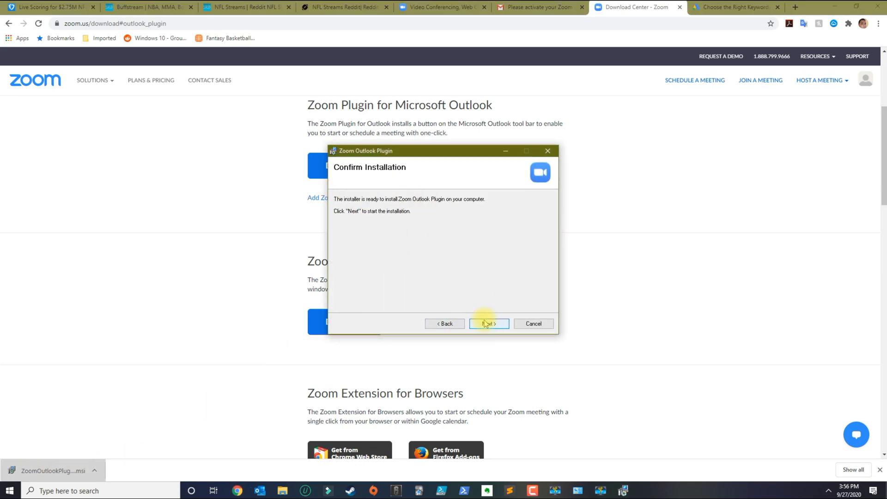
click(487, 323)
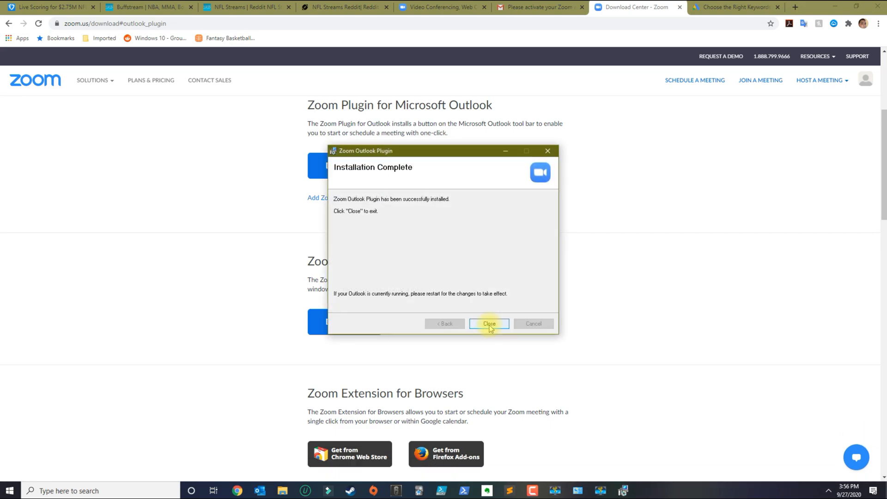
click(488, 323)
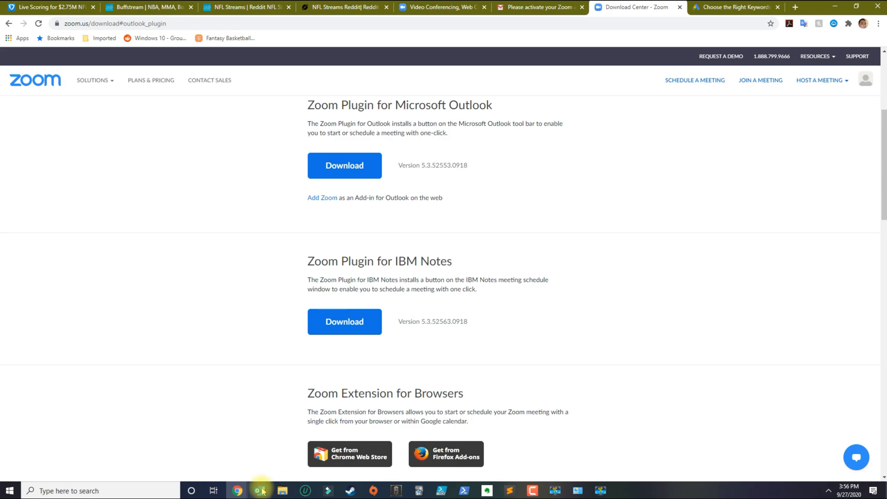
mouse_move(267, 490)
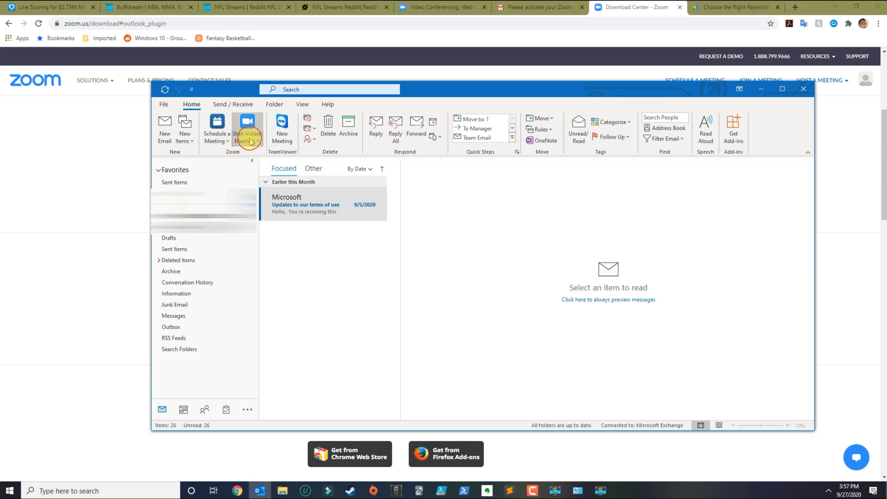
- Check Outlook's Home ribbon for the Zoom group with Schedule a Meeting and Start Instant Meeting
click(247, 130)
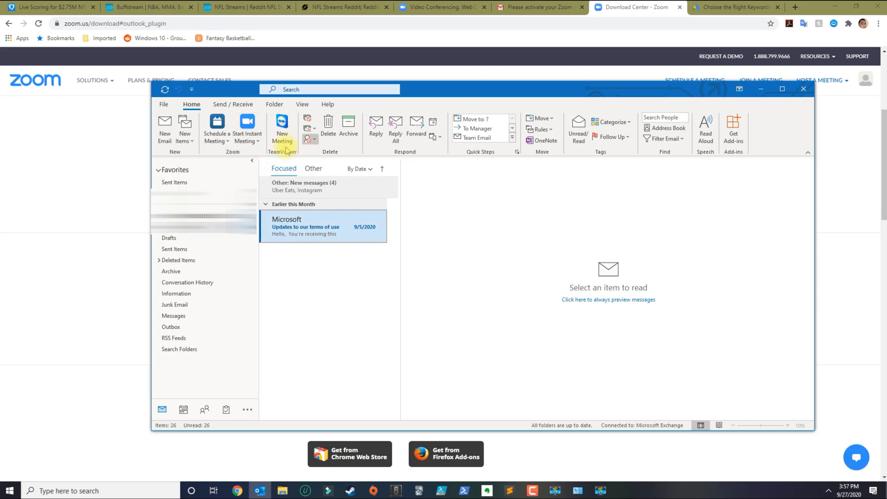
mouse_move(309, 332)
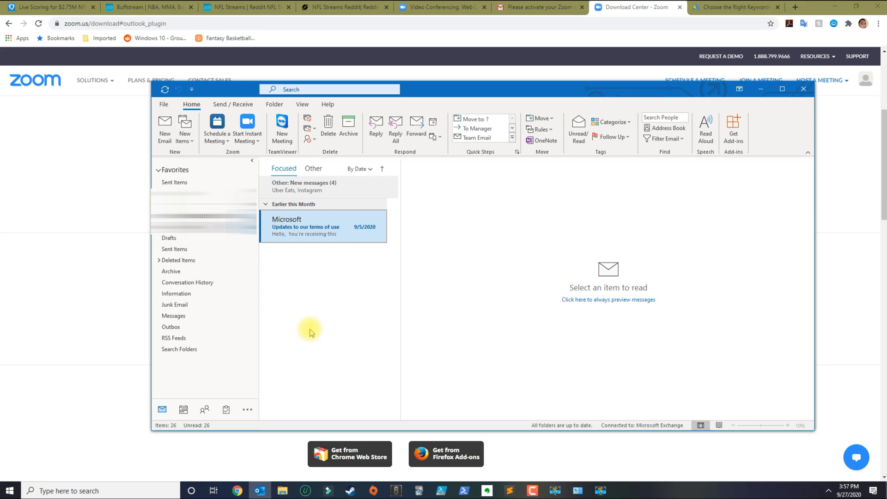
mouse_move(393, 357)
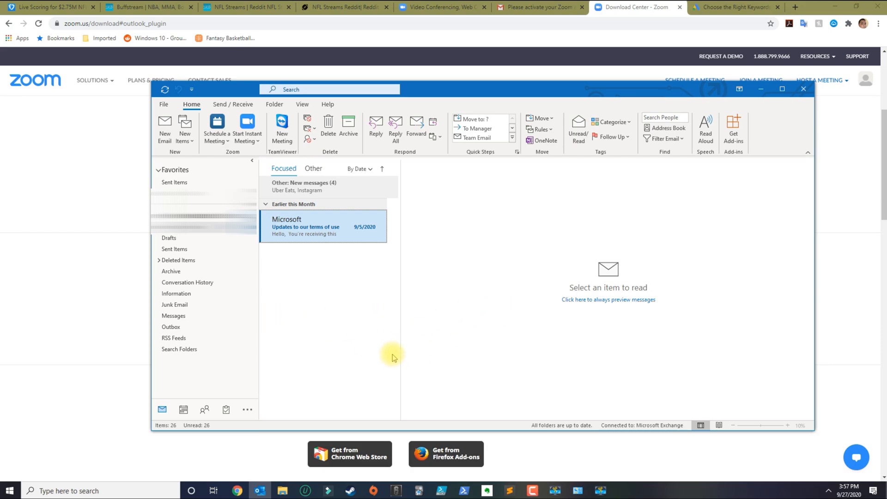